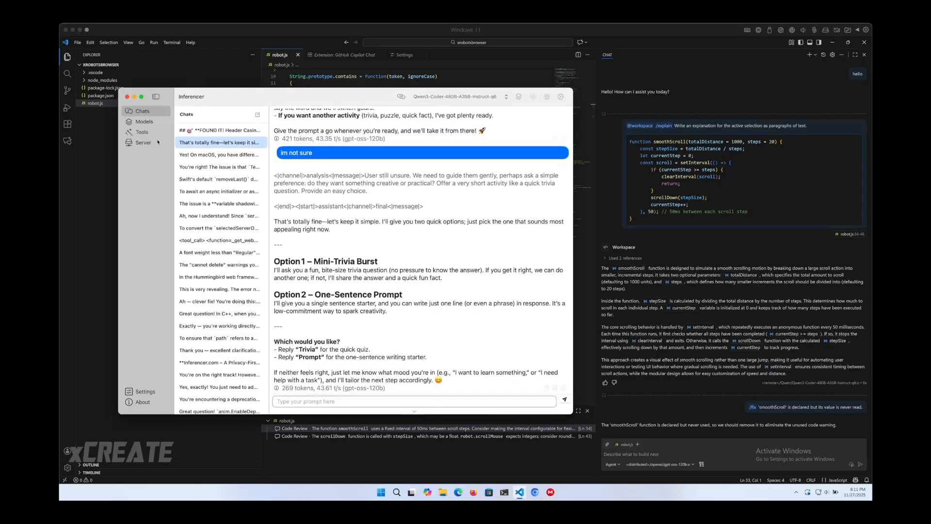
Show the Server section's Serve settings with the Ollama and OpenAI compatible APIs enabled.
{"action": "left_click", "coordinate": [143, 141]}
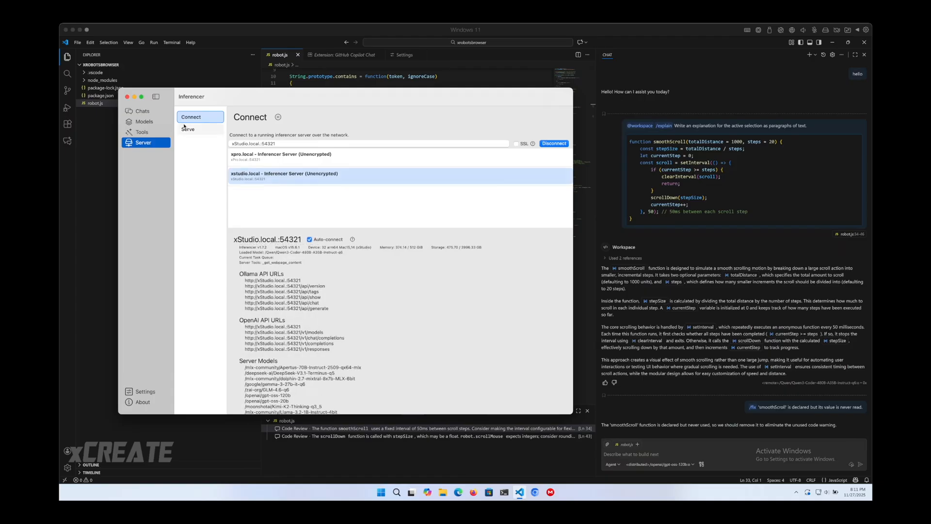
{"action": "left_click", "coordinate": [188, 129]}
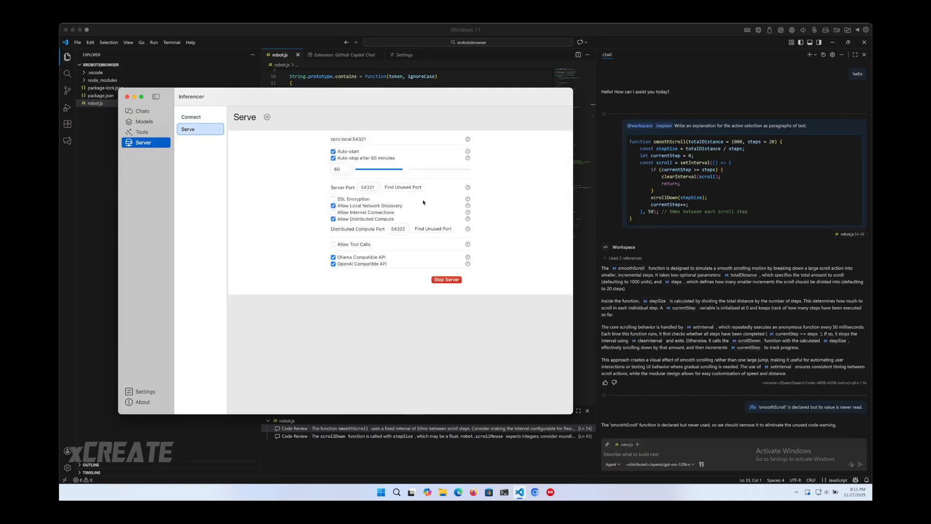